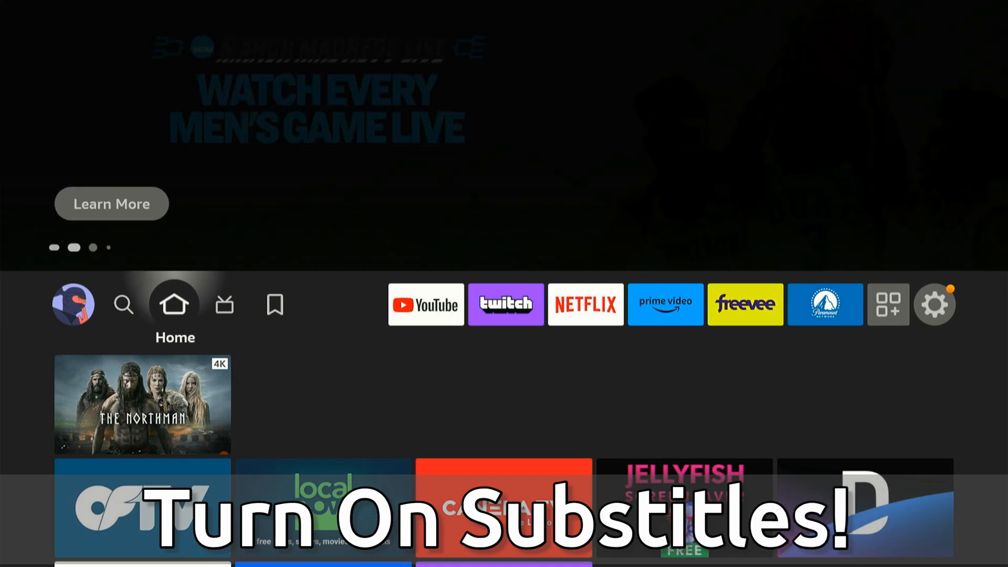
# Step: Move from the Home screen to the gear icon and open Settings
pyautogui.click(224, 304)
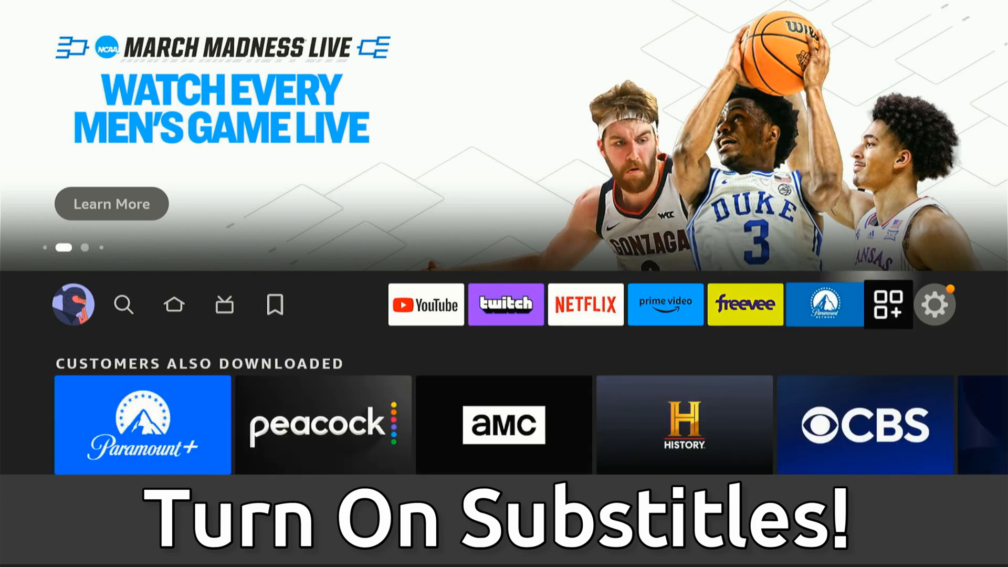
pyautogui.click(936, 304)
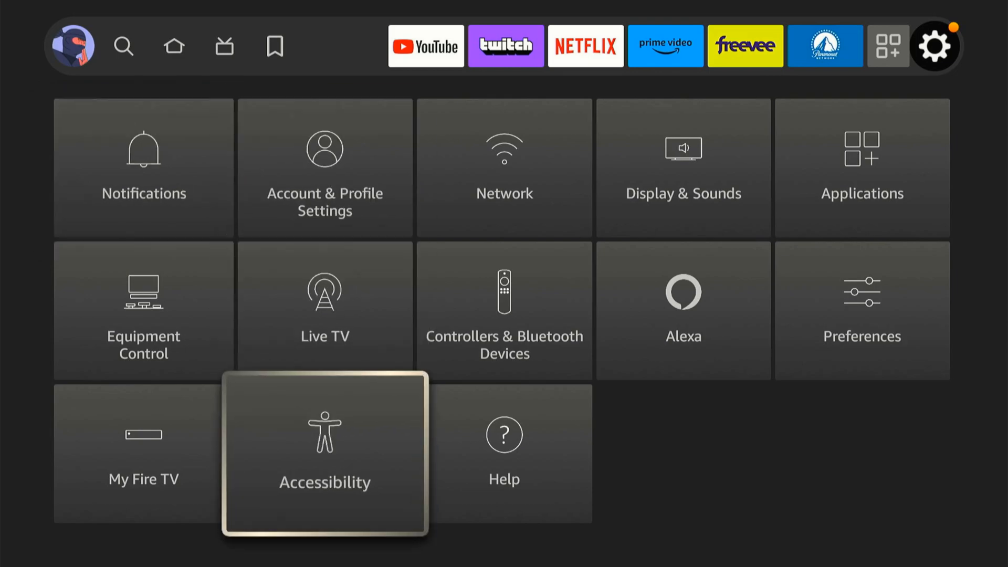
# Step: Open Accessibility and switch Closed Caption on
pyautogui.click(323, 452)
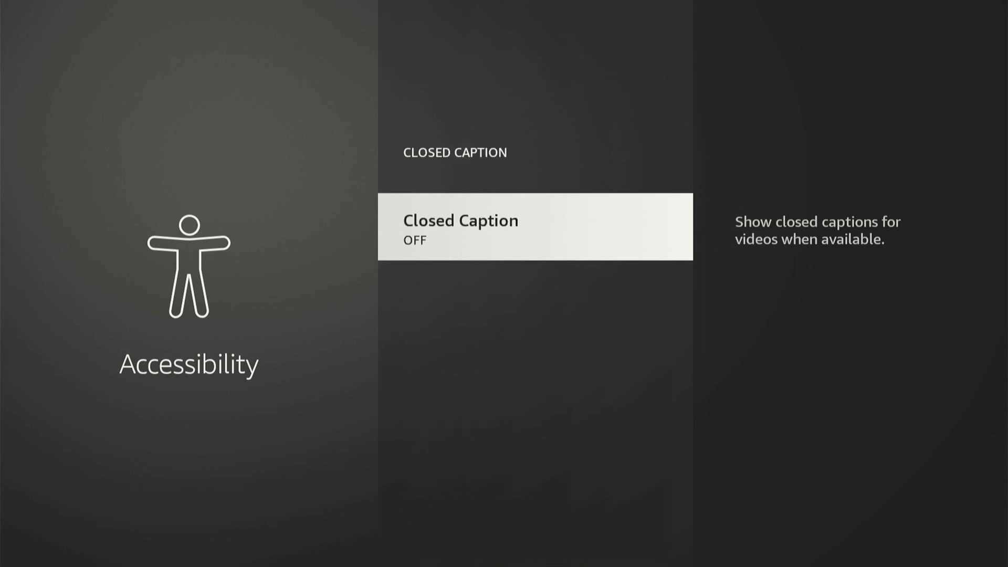
pyautogui.click(533, 226)
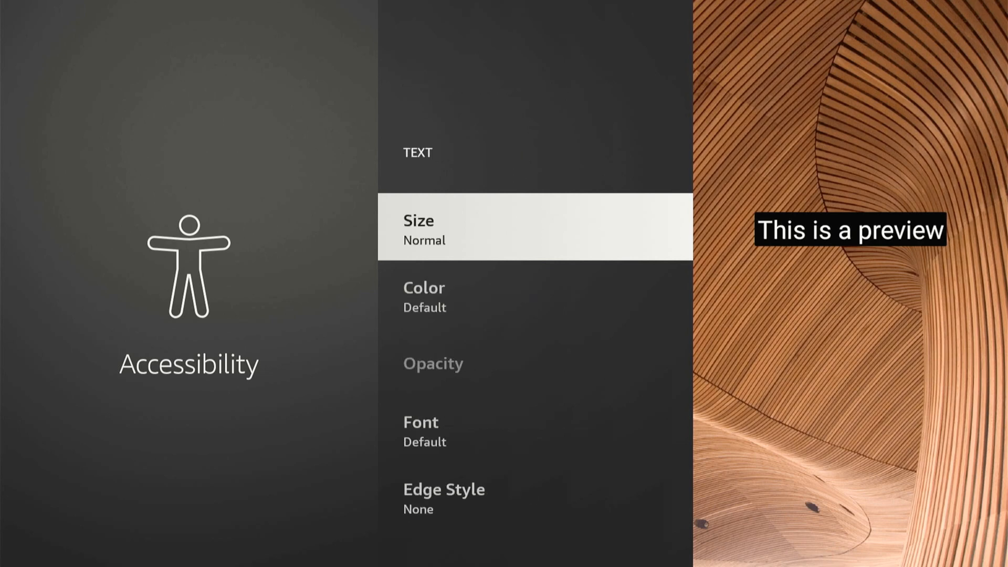
# Step: Scroll through caption Size, Color, Opacity, Font and Edge Style, then open Text Background colours
pyautogui.scroll(-3)
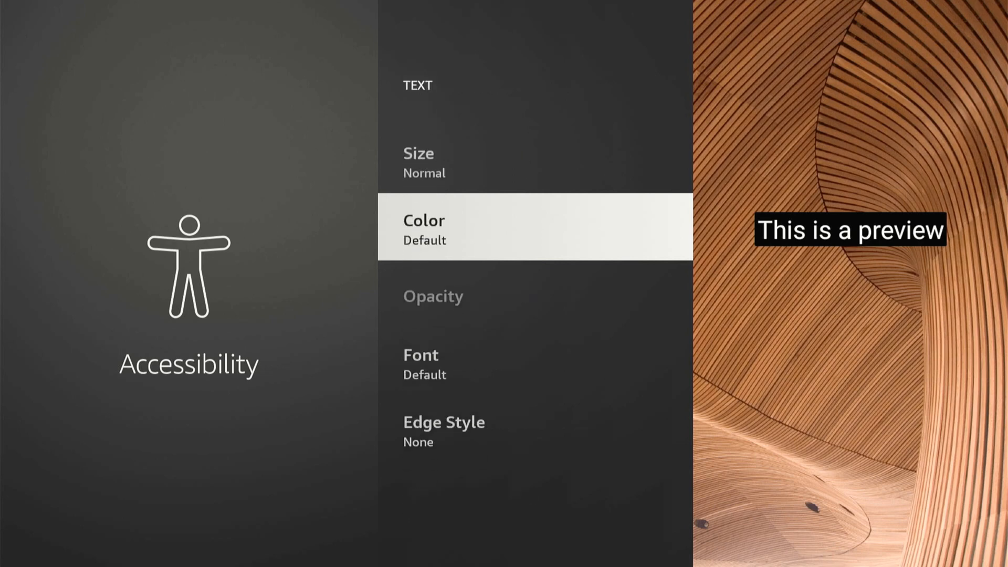
pyautogui.scroll(-3)
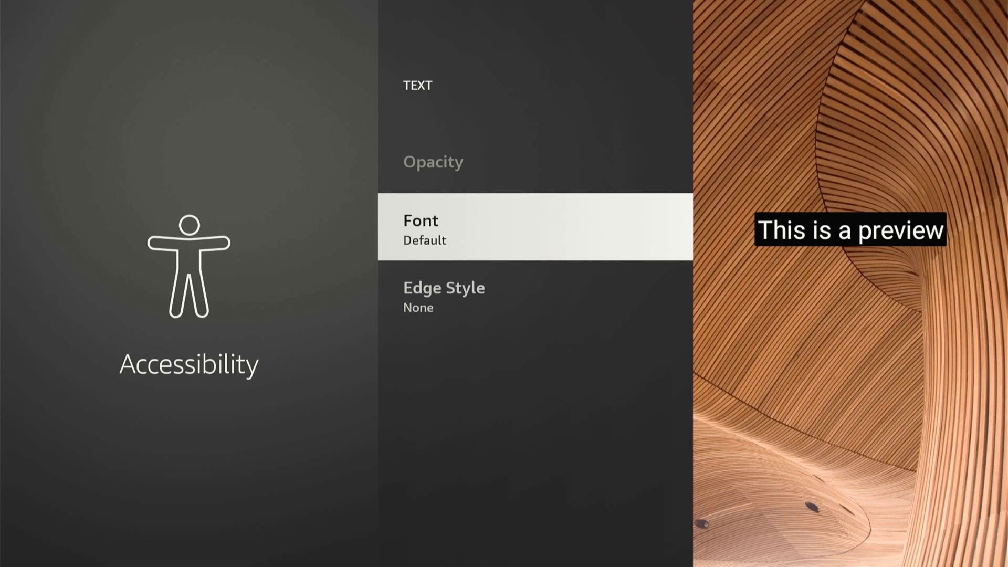
pyautogui.scroll(-3)
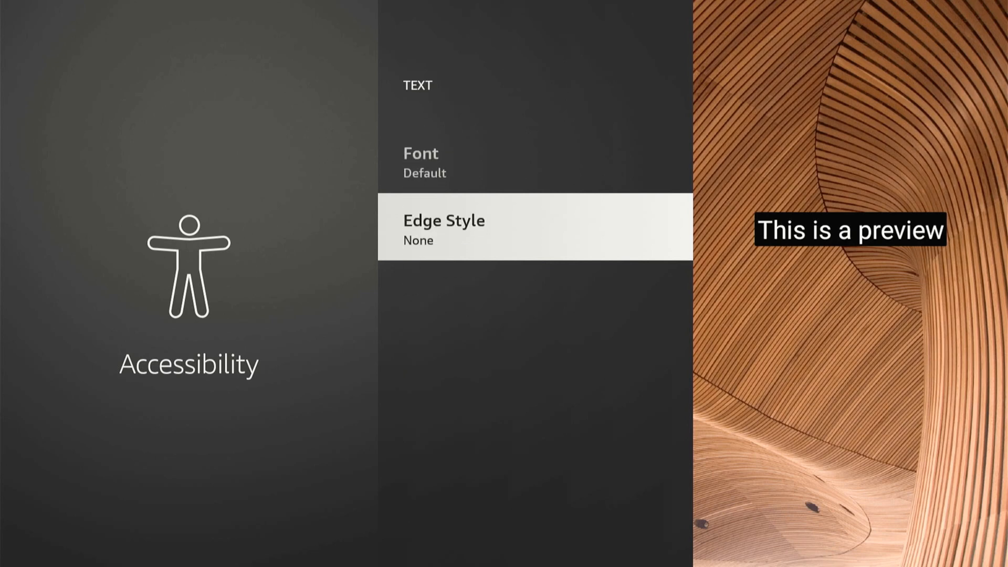
pyautogui.scroll(-3)
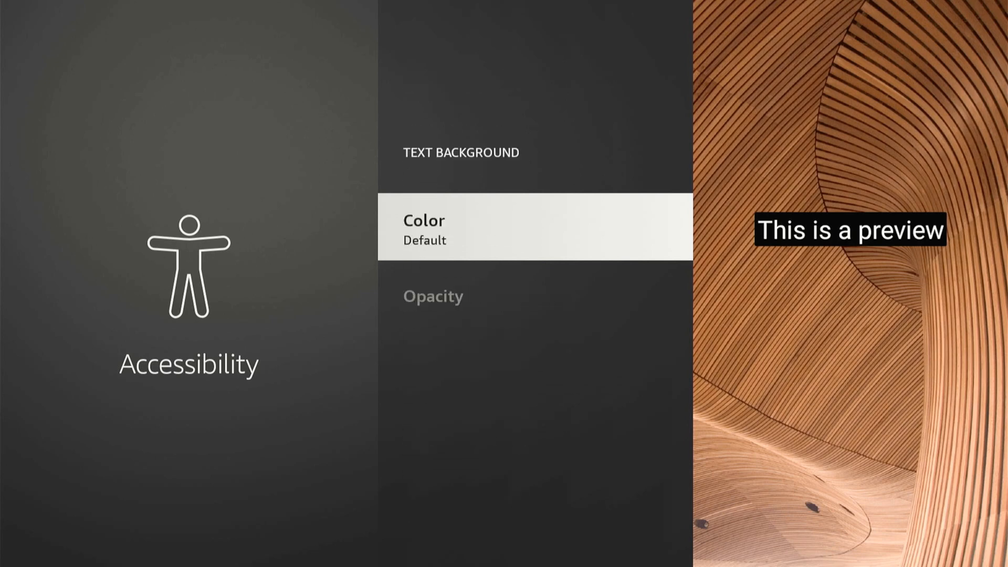
pyautogui.click(535, 229)
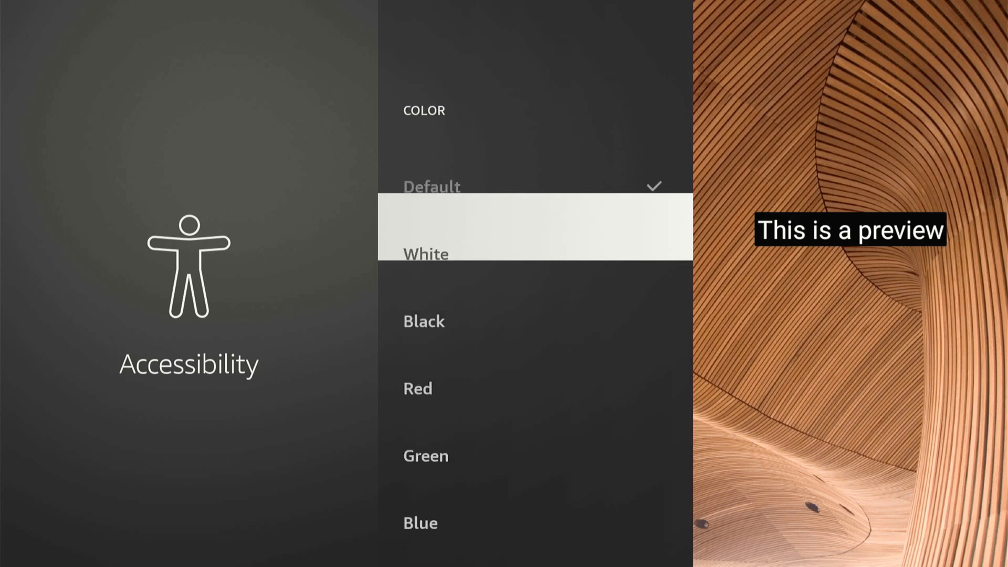
# Step: Go back to the Closed Caption menu and scroll through its settings to the top
pyautogui.click(424, 253)
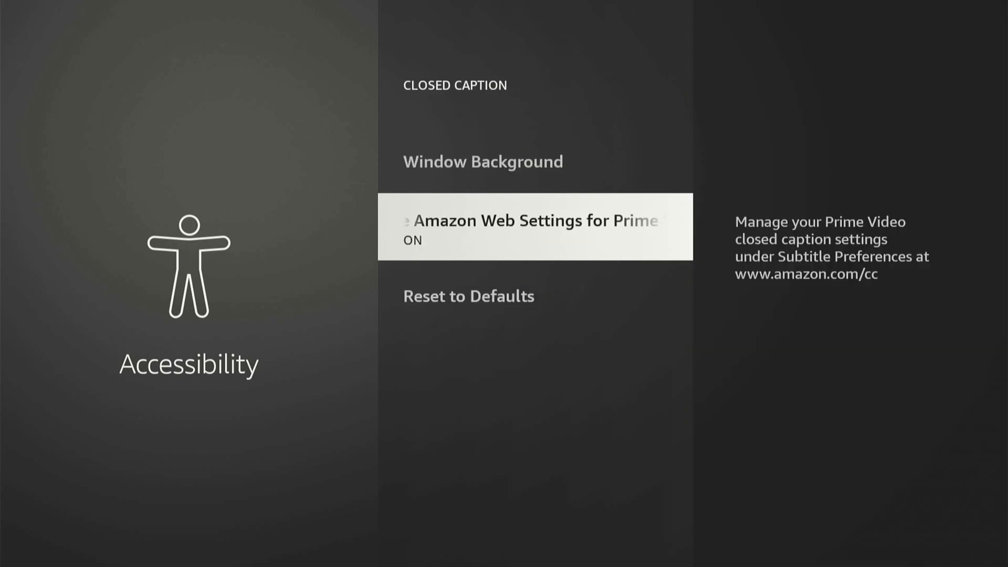
pyautogui.scroll(-3)
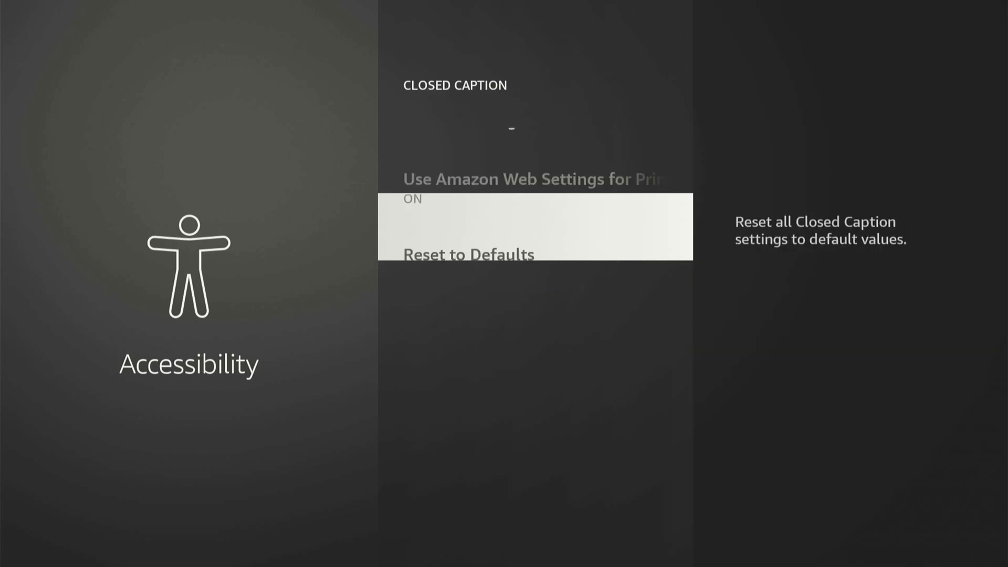
pyautogui.scroll(3)
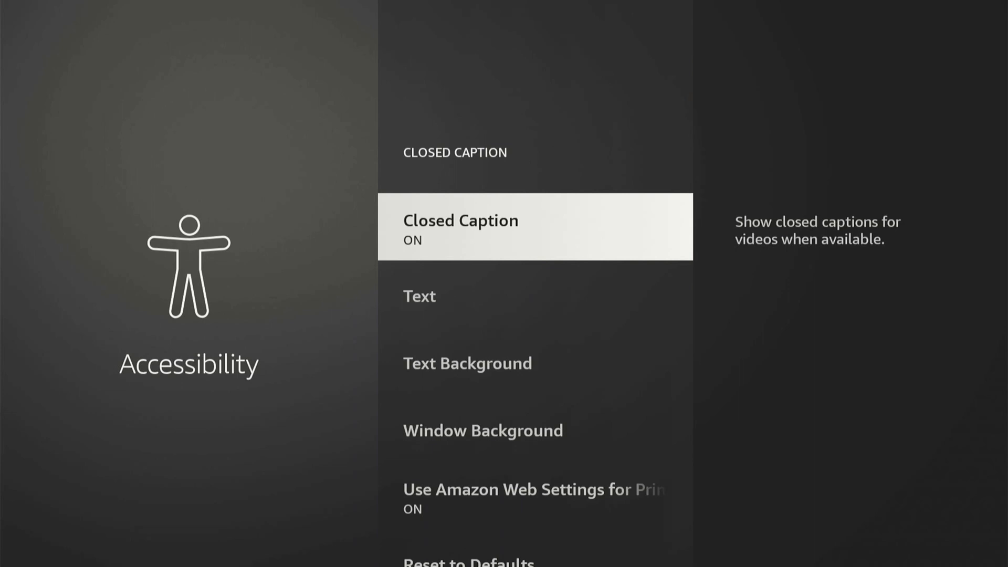